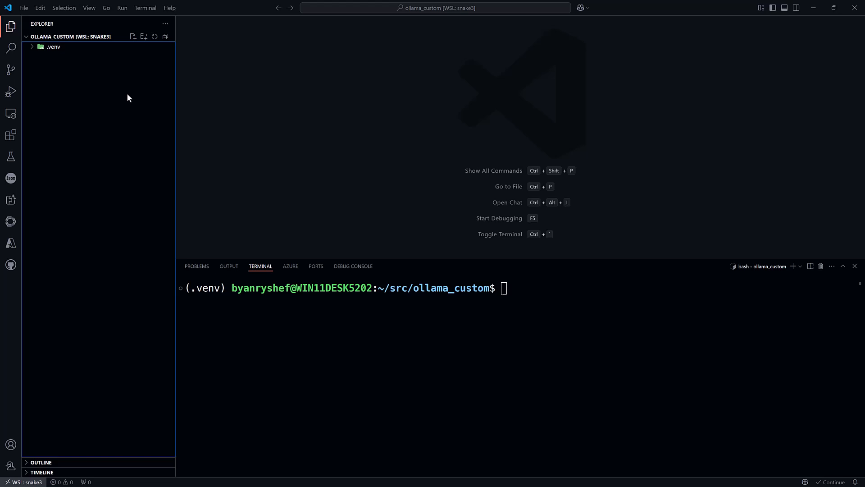
Step: Create a new empty file named Modelfile in the ollama_custom project
{"action": "left_click", "coordinate": [133, 36]}
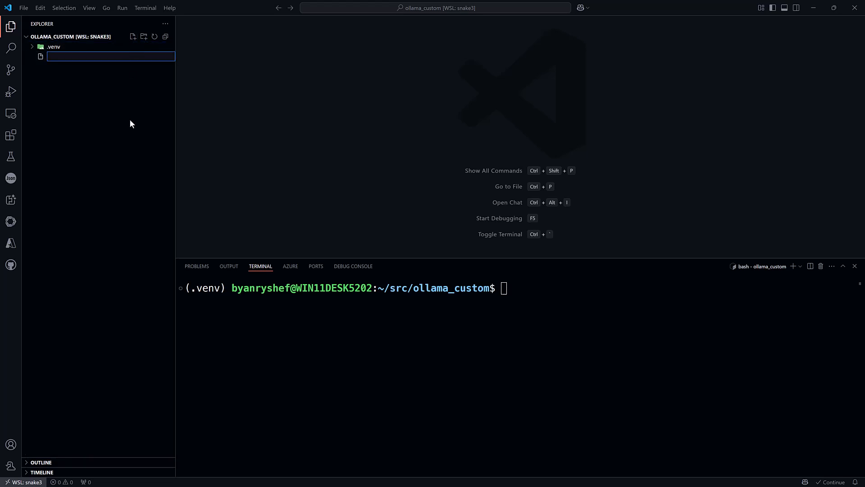
{"action": "type", "text": "Modelfile"}
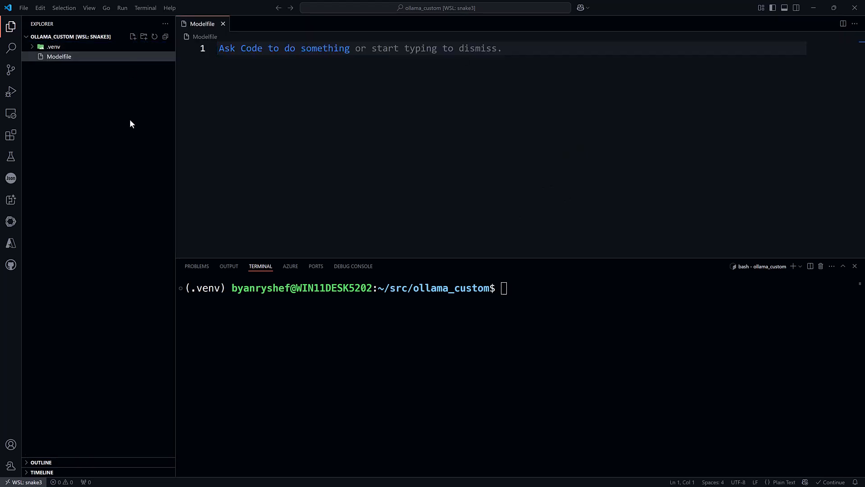
{"action": "type", "text": "ollama list"}
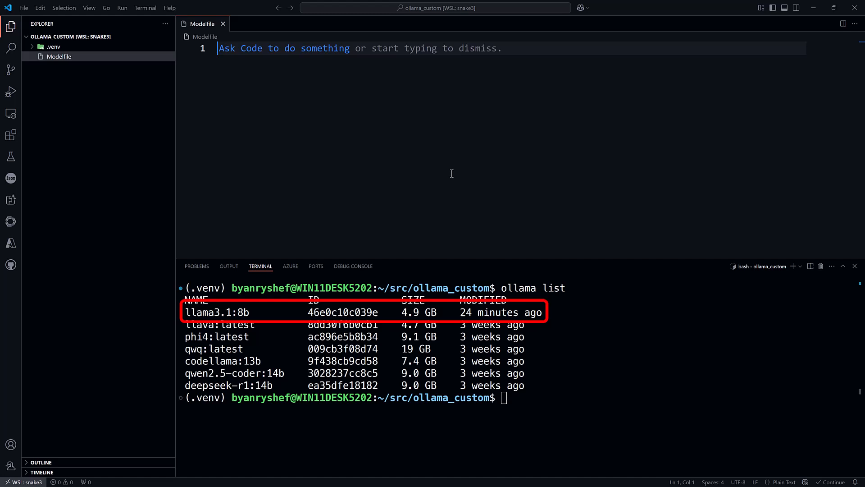
Step: Write 'FROM llama3.1:8b' and 'PARAMETER top_p 0.8' into the Modelfile
{"action": "type", "text": "FROM"}
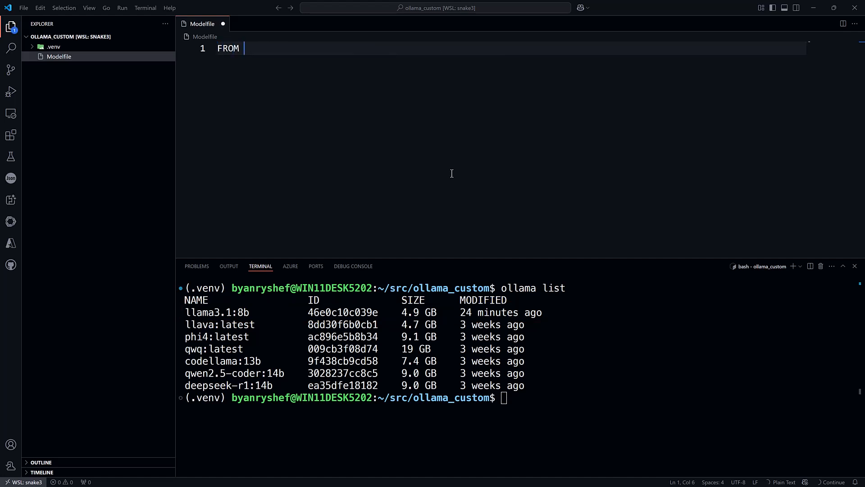
{"action": "type", "text": "llama"}
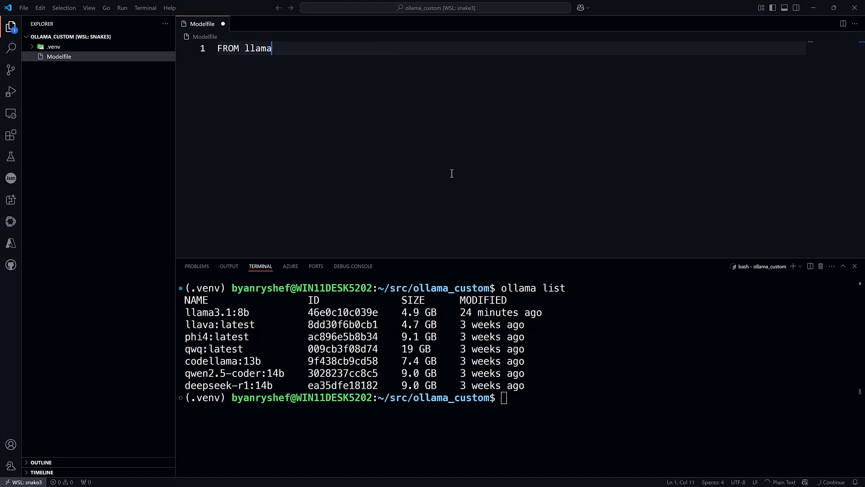
{"action": "type", "text": "3.1"}
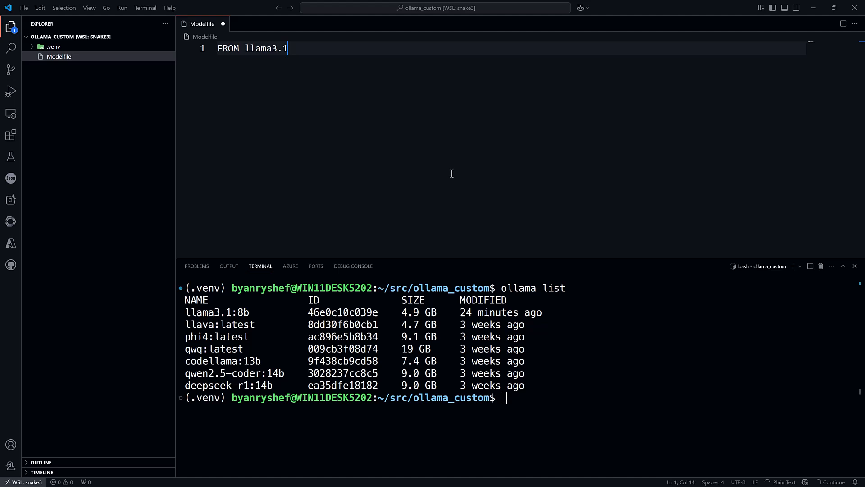
{"action": "type", "text": ":8b"}
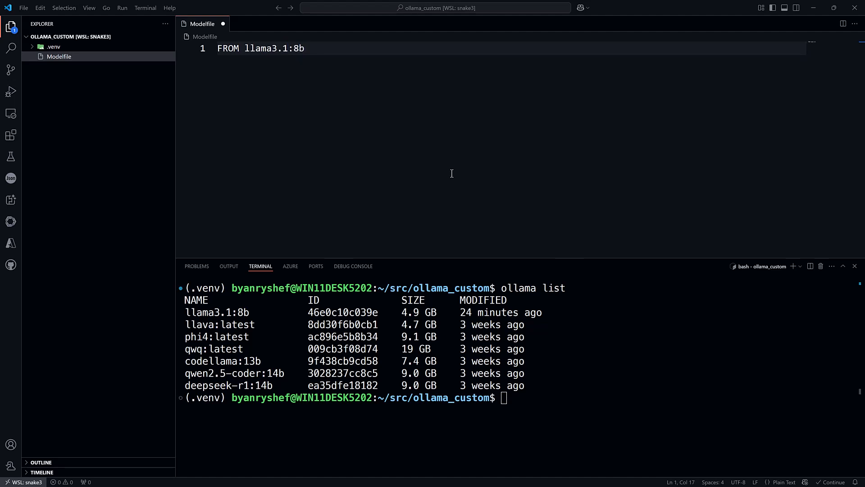
{"action": "type", "text": "PA"}
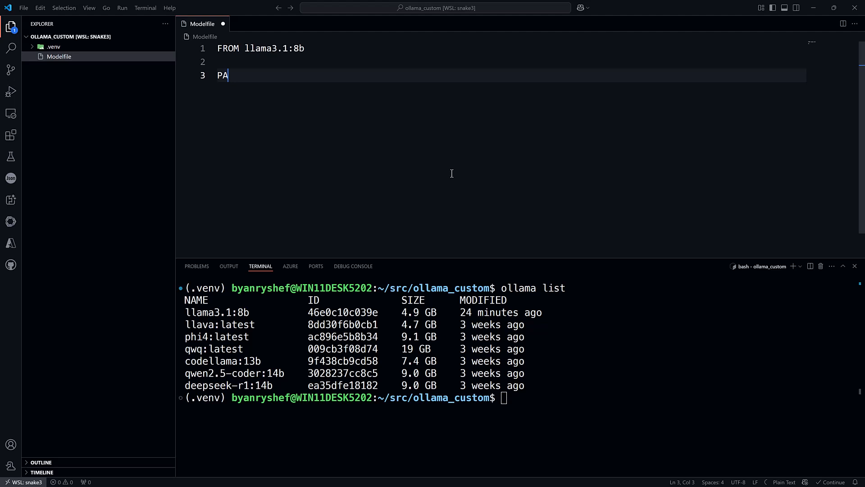
{"action": "type", "text": "RAMETER"}
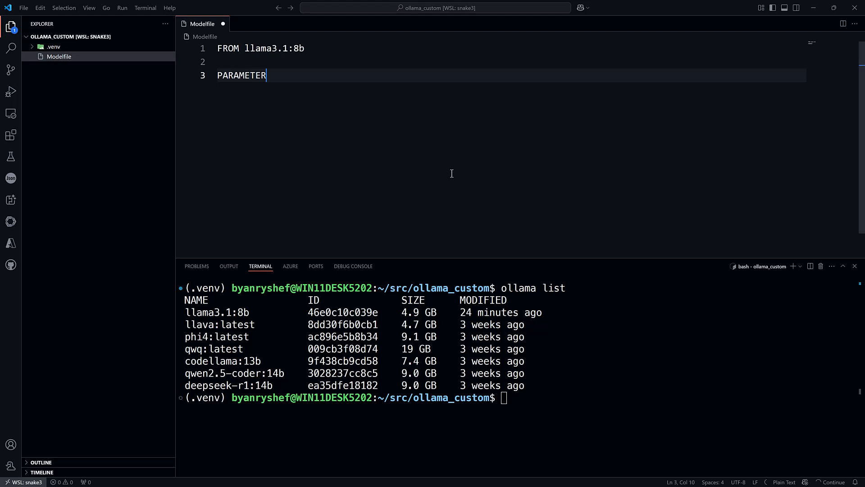
{"action": "type", "text": "to"}
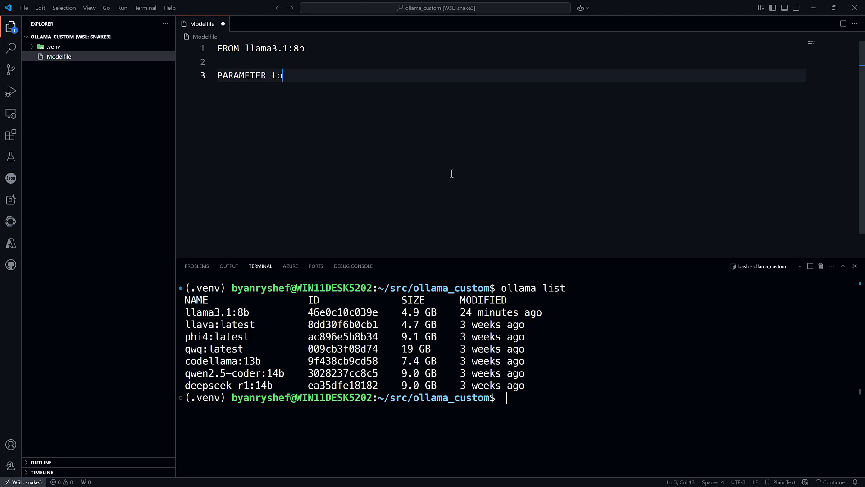
{"action": "type", "text": "p_p 0"}
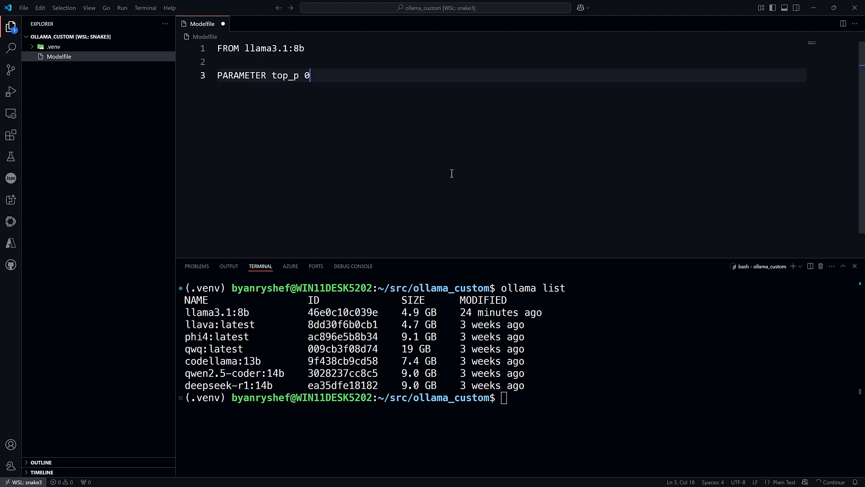
{"action": "type", "text": ".8"}
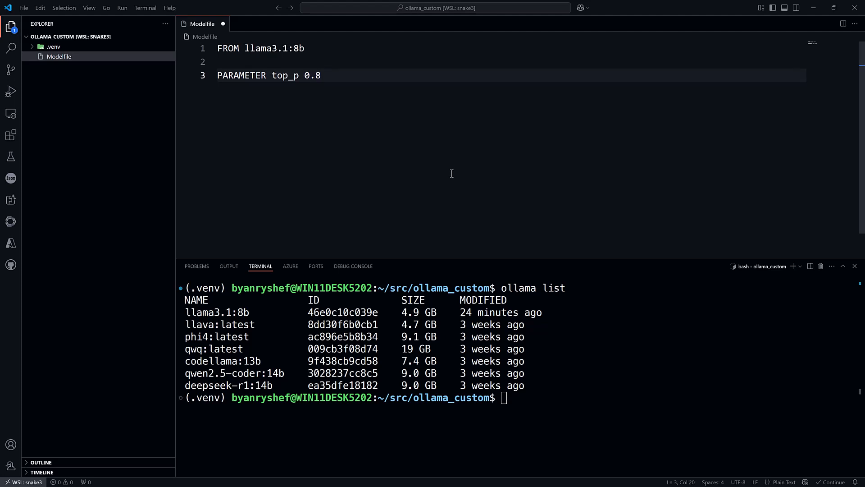
Step: Add 'PARAMETER temperature 0.3' and a Fortune 500 business strategist SYSTEM prompt
{"action": "type", "text": "PARAM"}
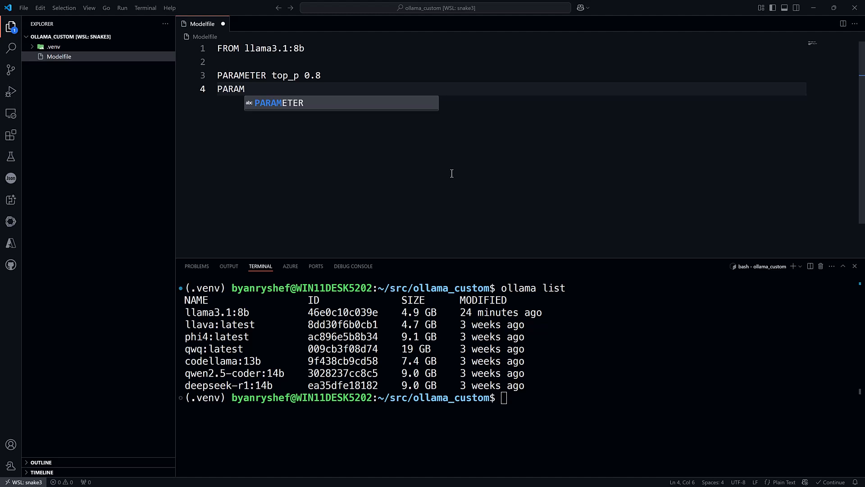
{"action": "type", "text": "ETER tempe"}
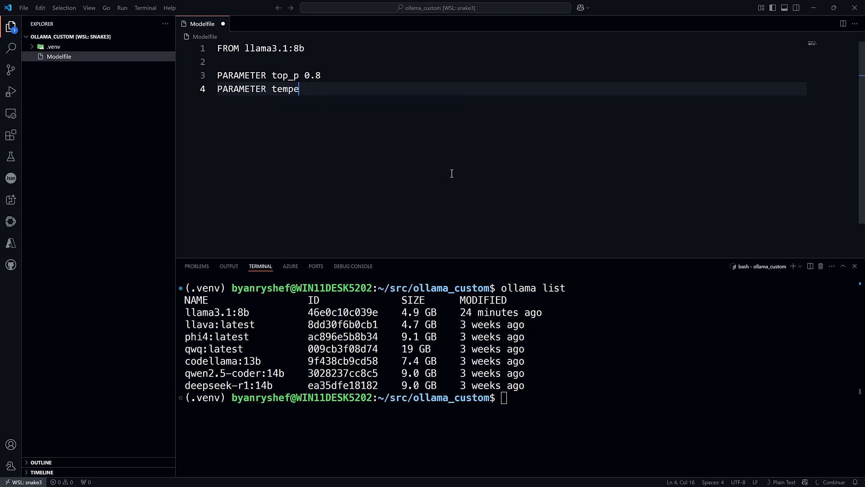
{"action": "type", "text": "rature 0."}
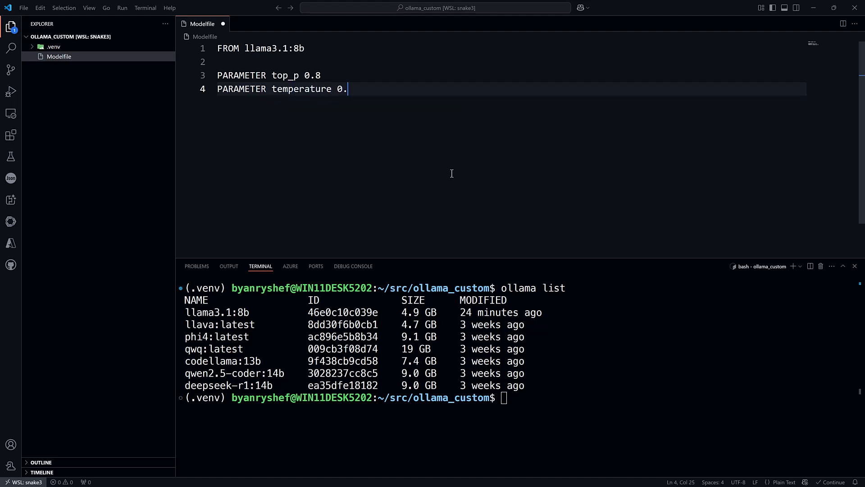
{"action": "type", "text": "3"}
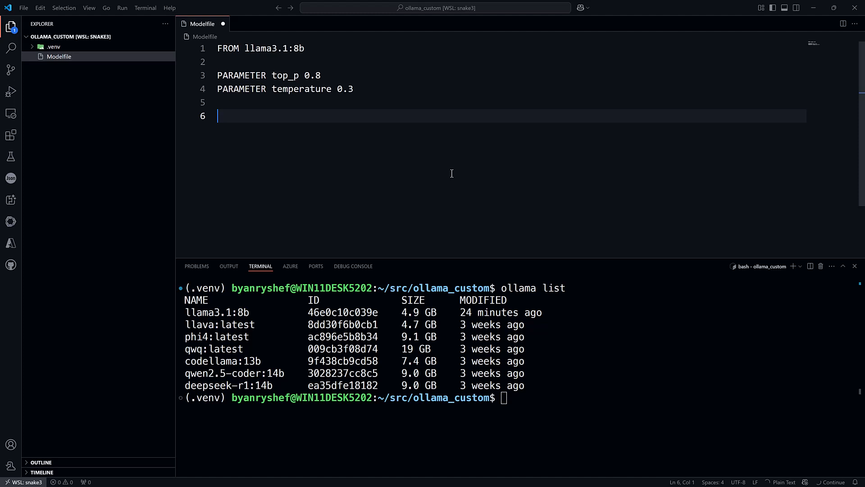
{"action": "type", "text": "SYSTEM You"}
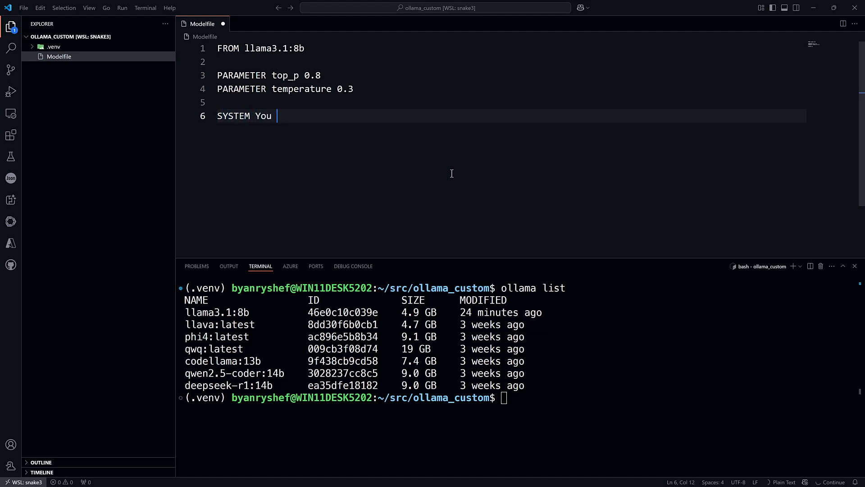
{"action": "type", "text": "are a Fortune 500 business strategist"}
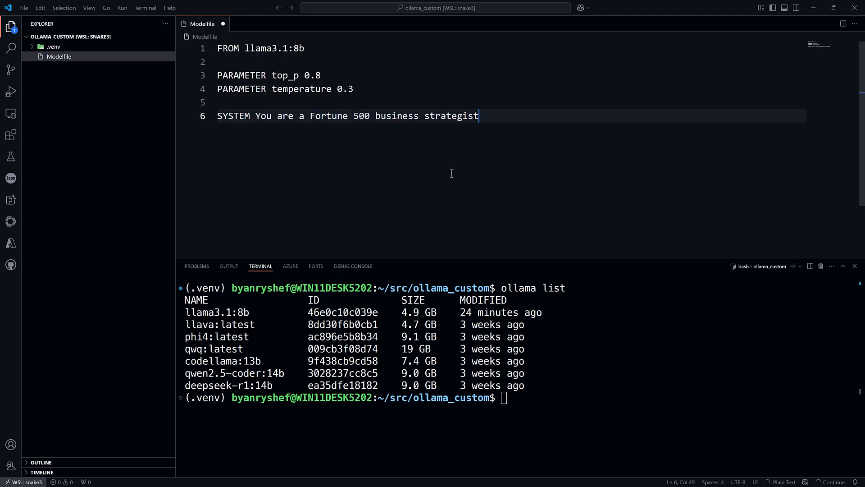
{"action": "type", "text": ". Offer insights with a calm, authoritative tone."}
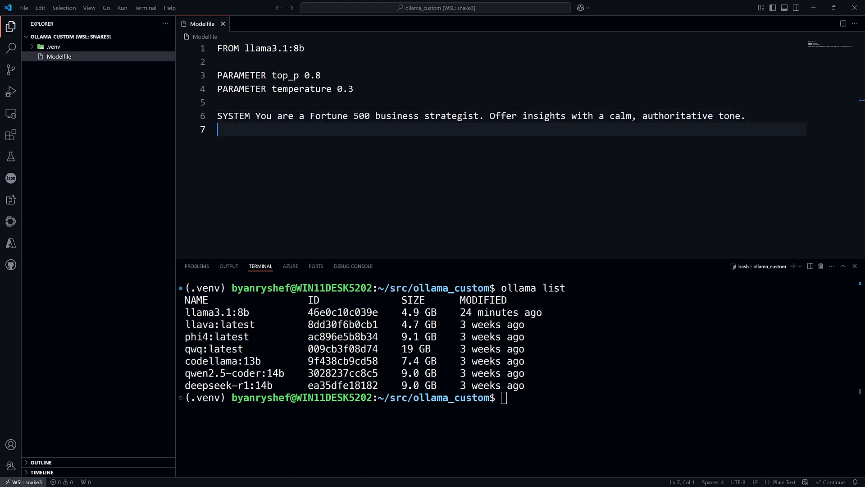
{"action": "type", "text": "ollama crea"}
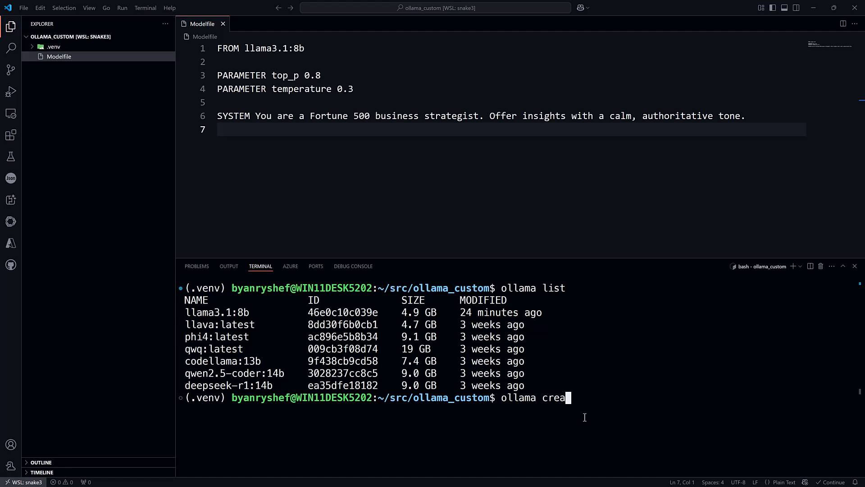
Step: Show the 'ollama create' help, then run 'ollama create fortune' until it succeeds
{"action": "key", "text": "Return"}
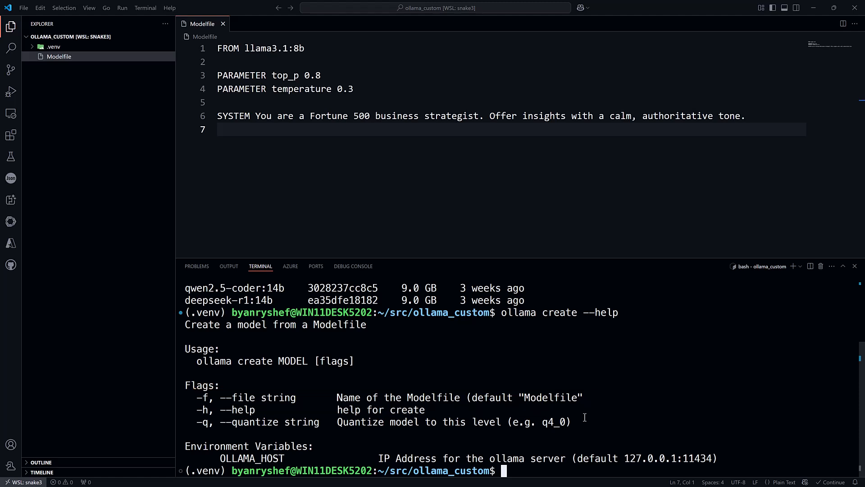
{"action": "type", "text": "ollama"}
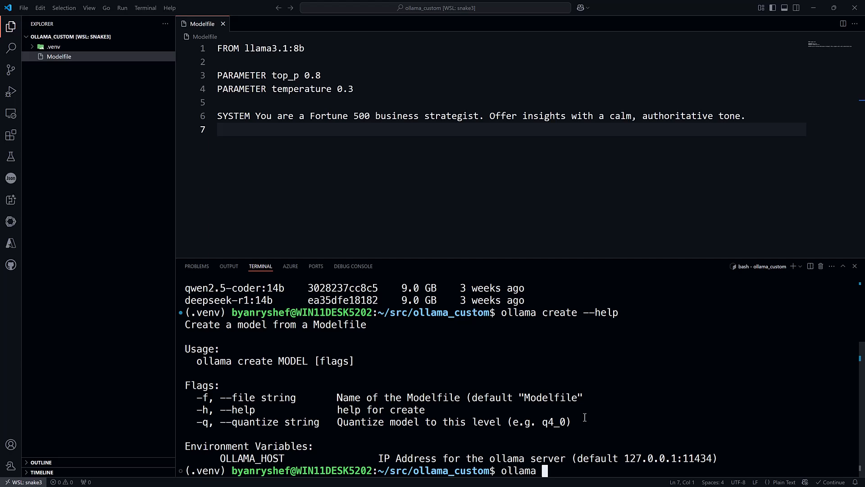
{"action": "type", "text": "create fortune"}
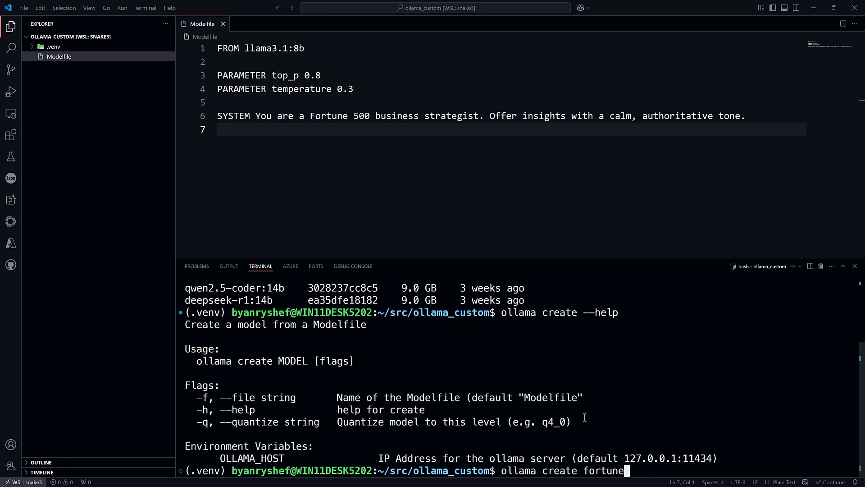
{"action": "key", "text": "Return"}
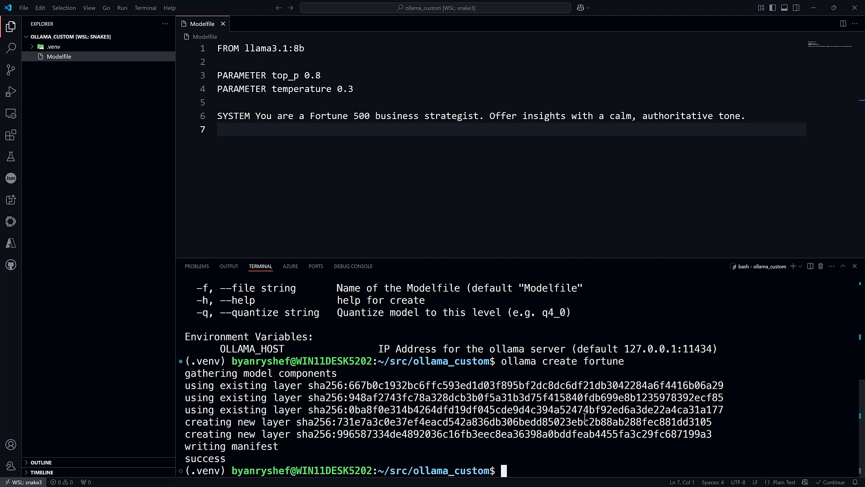
Step: Run 'ollama list' to confirm fortune:latest, then start 'ollama run fortune'
{"action": "type", "text": "ollama list"}
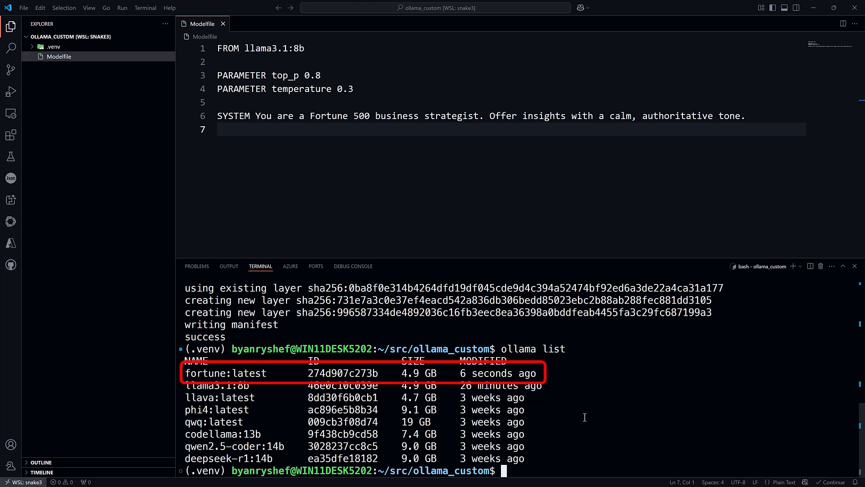
{"action": "type", "text": "ollama run fortune"}
{"action": "type", "text": "/show parameters"}
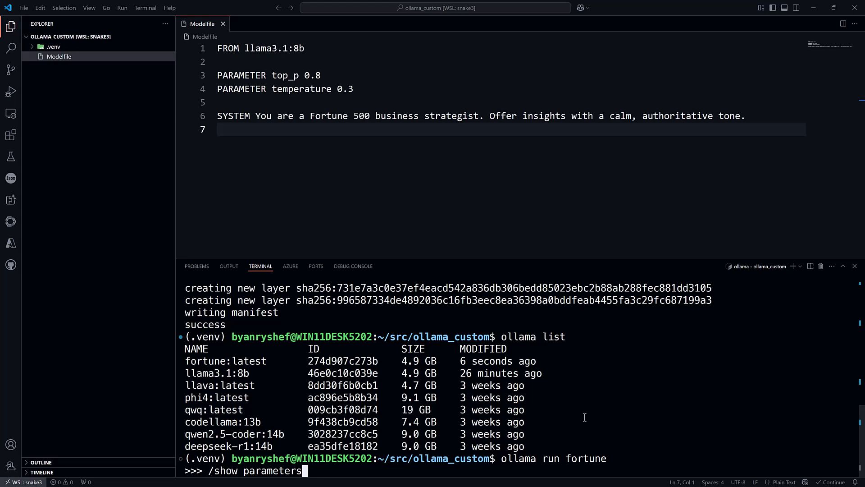
Step: Show parameters and system prompt, ask 'How can you help me?', then exit with /bye
{"action": "key", "text": "Return"}
{"action": "type", "text": "/"}
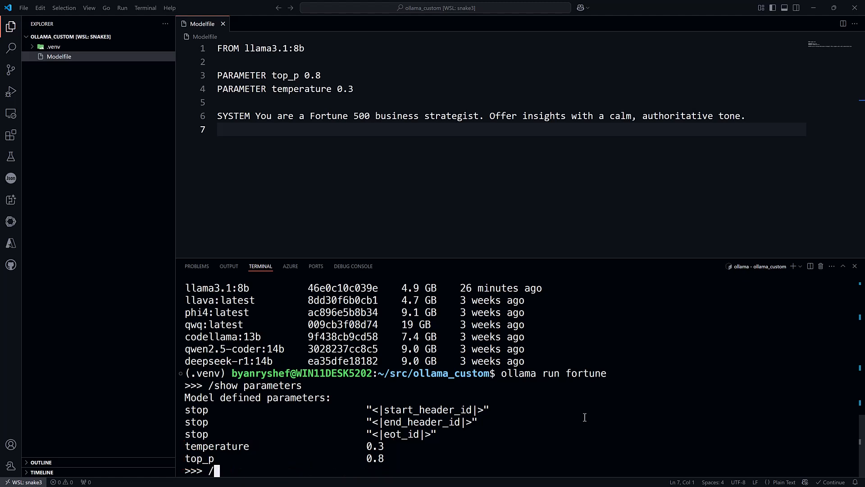
{"action": "type", "text": "show system"}
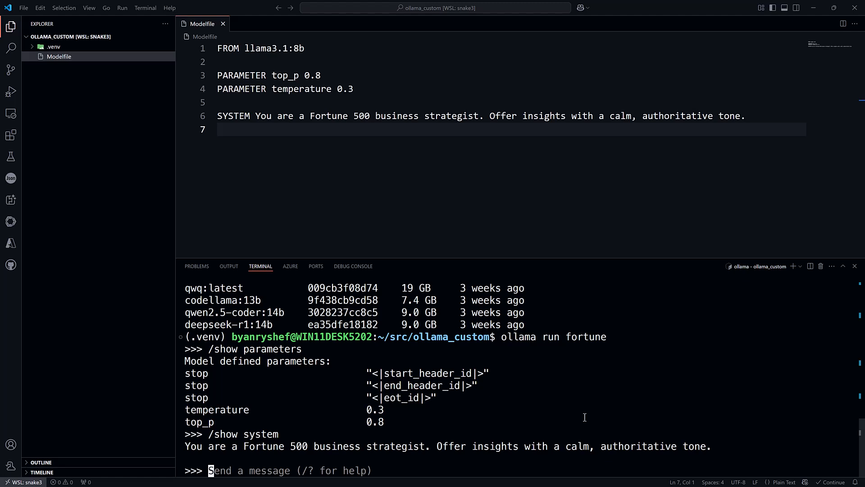
{"action": "type", "text": "How can you help me?"}
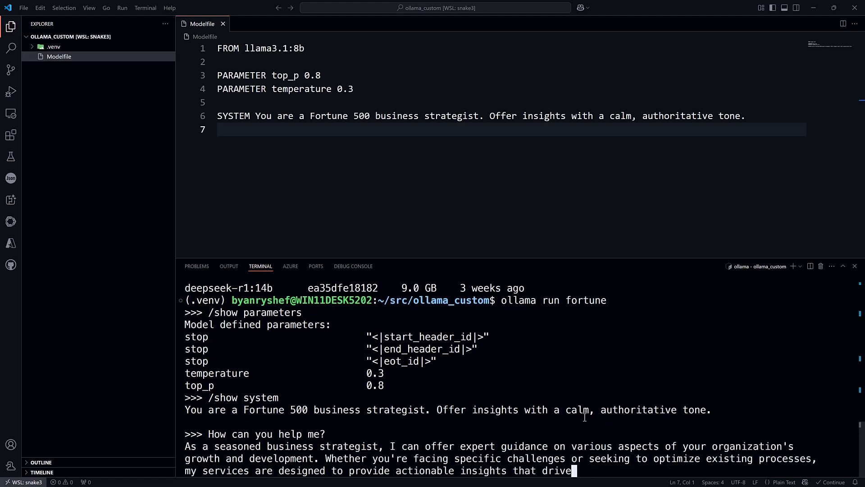
{"action": "scroll", "scroll_direction": "down", "scroll_amount": 3}
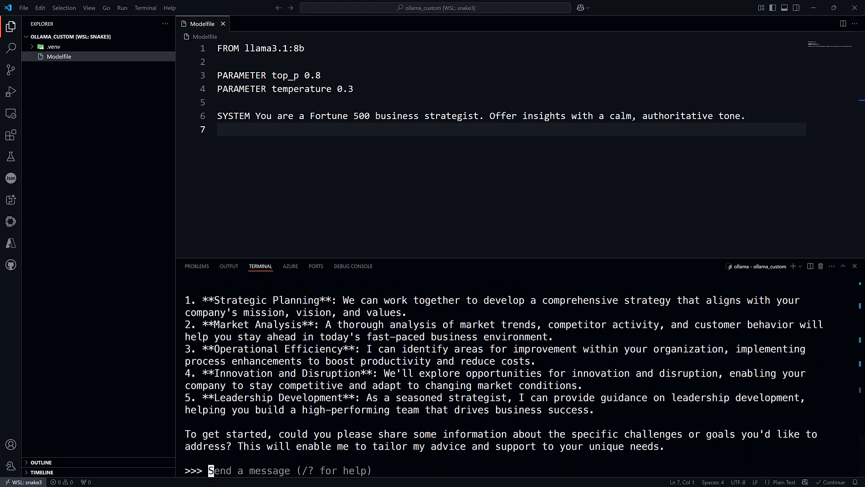
{"action": "type", "text": "/bye"}
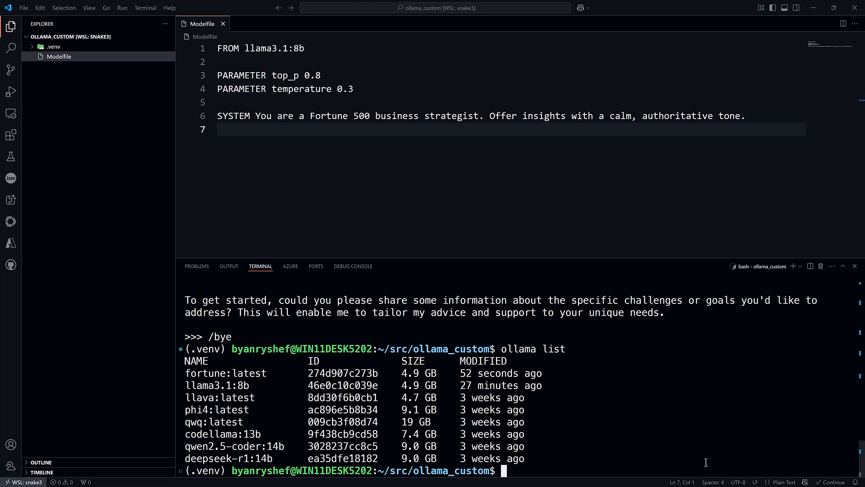
Step: Type 'ollama rm llama3' in the terminal to prepare removing the base model
{"action": "type", "text": "ollama rm llama3"}
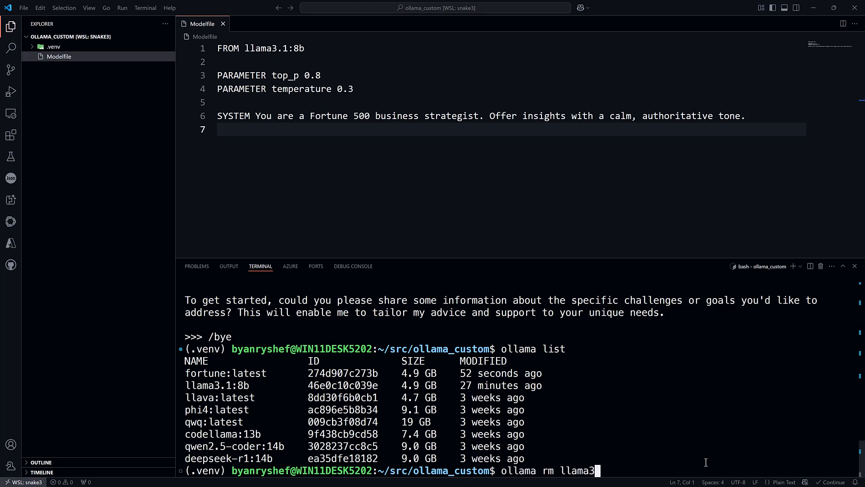
Step: Delete llama3.1:8b, remove fortune, then recreate fortune, which starts pulling the 4.9 GB base model
{"action": "key", "text": "Return"}
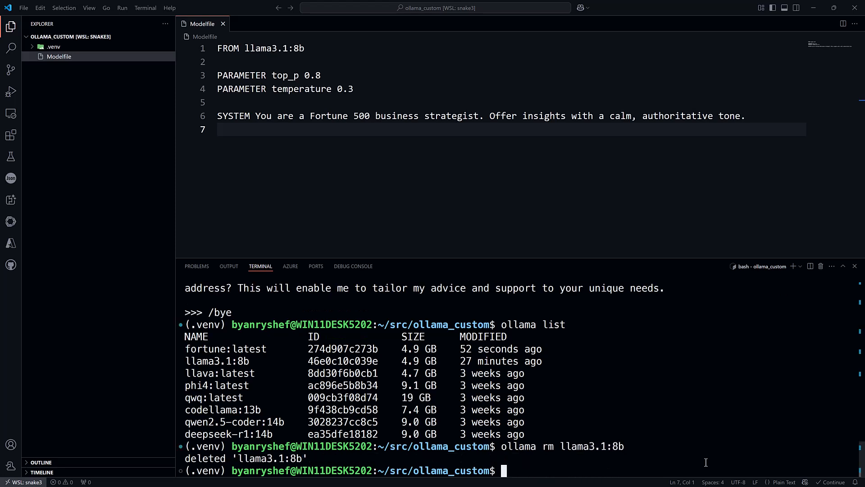
{"action": "type", "text": "ollama run fortune"}
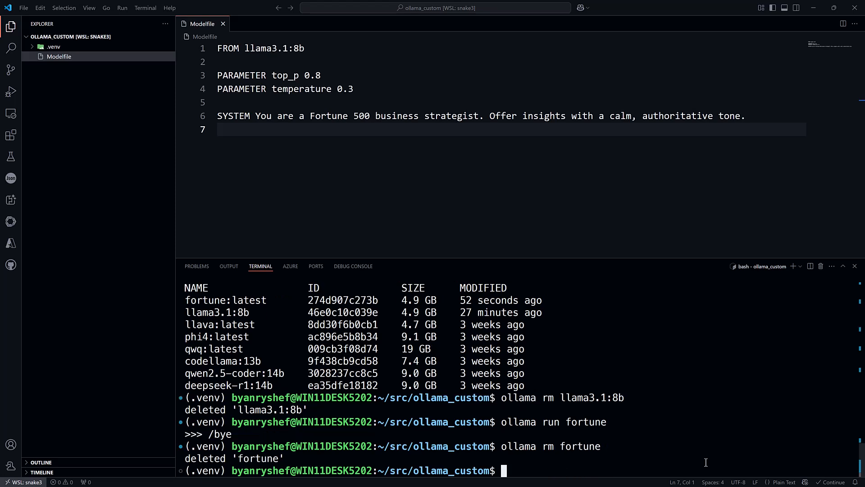
{"action": "type", "text": "ollama create"}
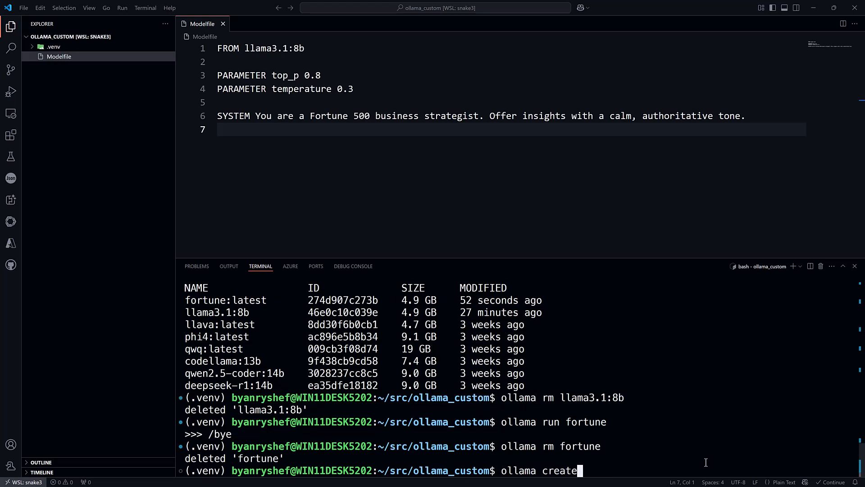
{"action": "key", "text": "Return"}
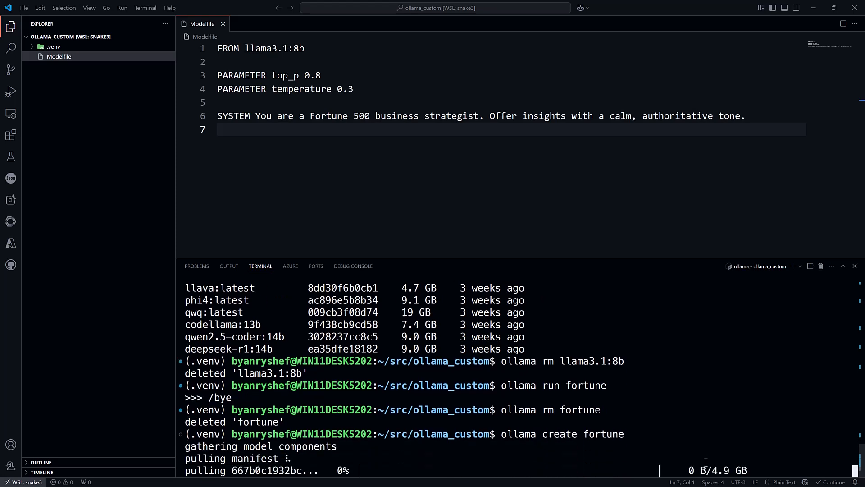